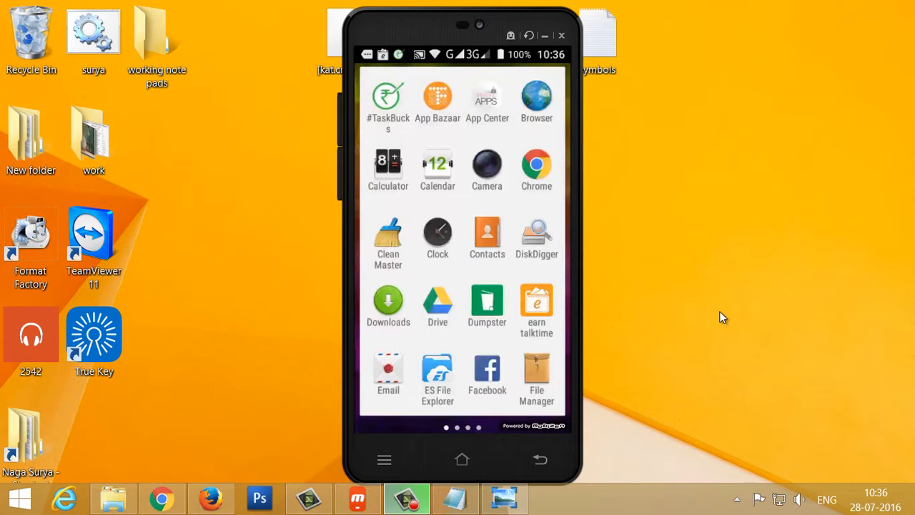
{"action": "mouse_move", "coordinate": [844, 473]}
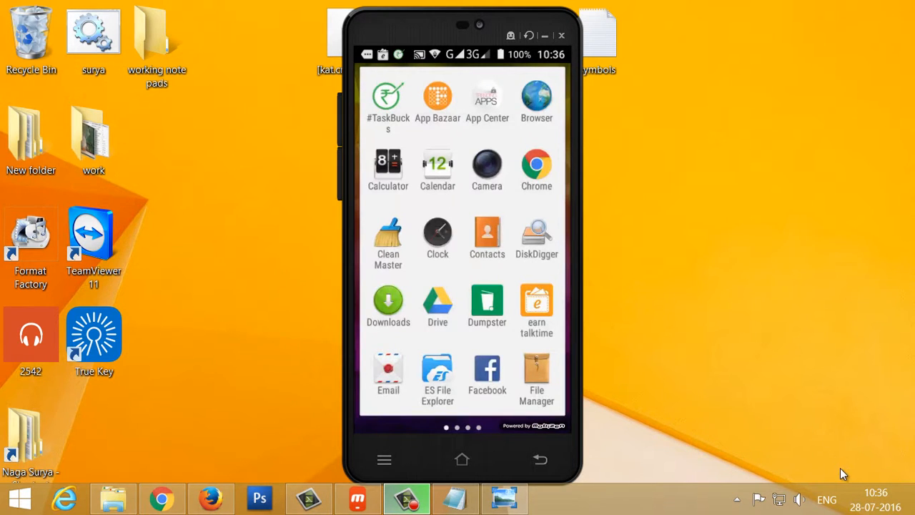
{"action": "mouse_move", "coordinate": [712, 186]}
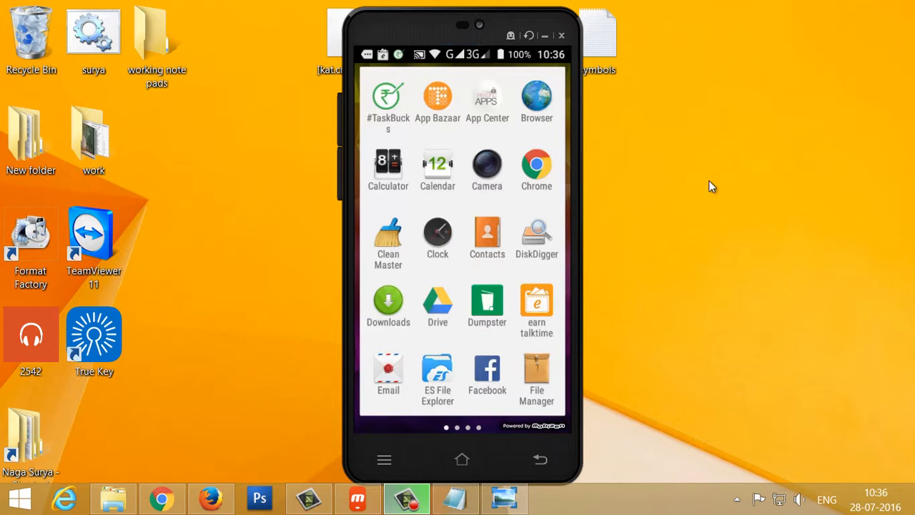
{"action": "mouse_move", "coordinate": [692, 261]}
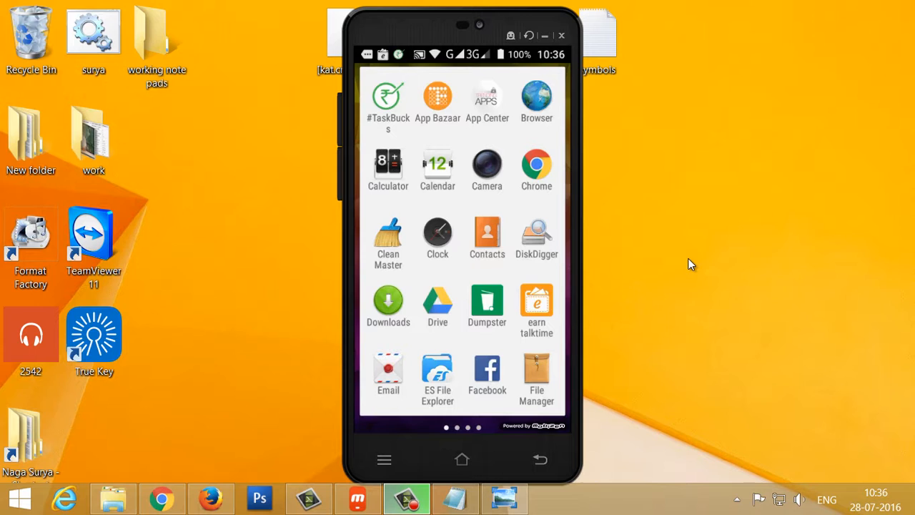
{"action": "mouse_move", "coordinate": [685, 271]}
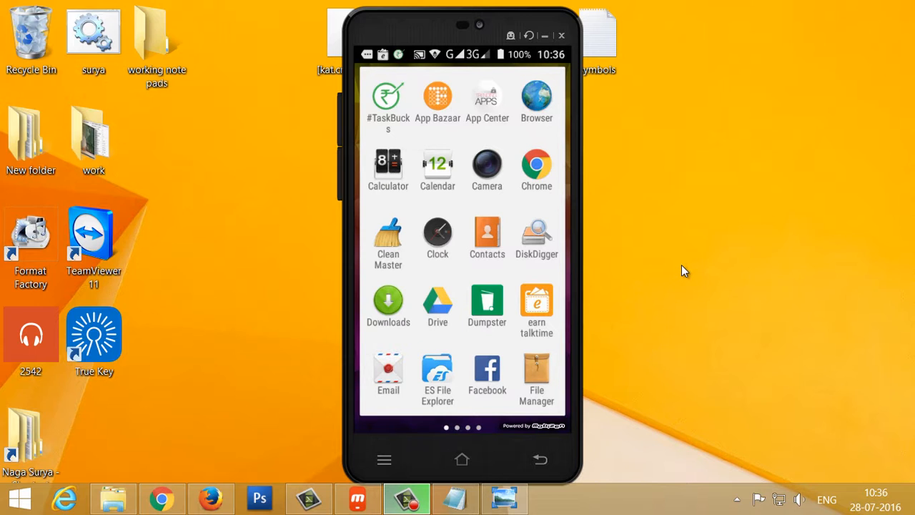
{"action": "mouse_move", "coordinate": [685, 288]}
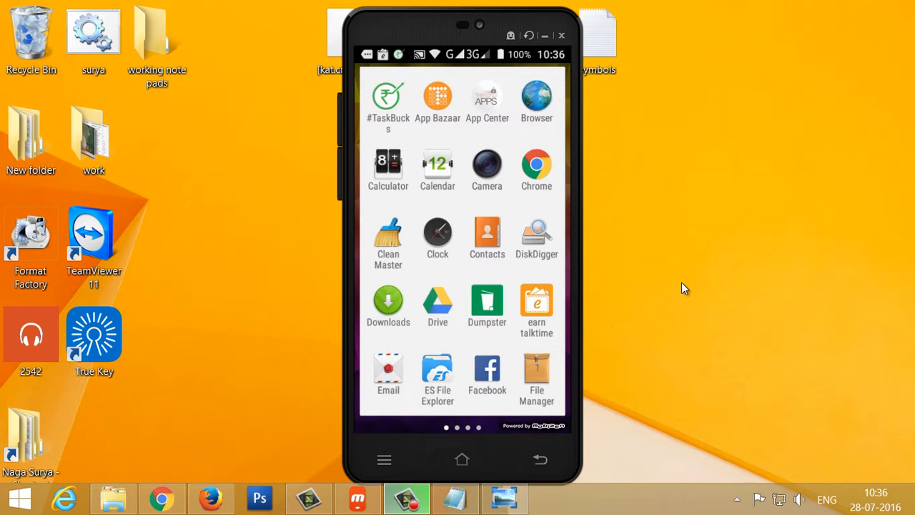
Step: Scroll down the phone's Settings and open About phone, tapping the Android version 5.0 entry
{"action": "scroll", "scroll_direction": "left", "scroll_amount": 3}
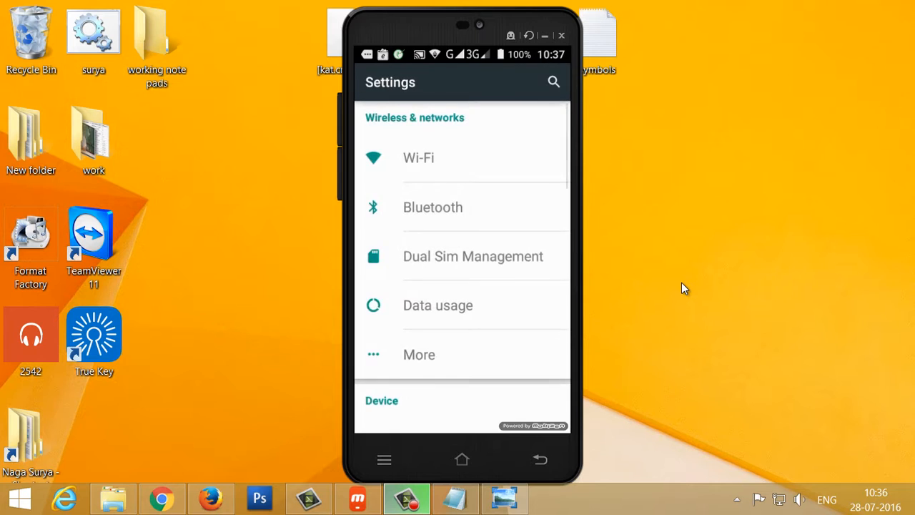
{"action": "scroll", "scroll_direction": "down", "scroll_amount": 3}
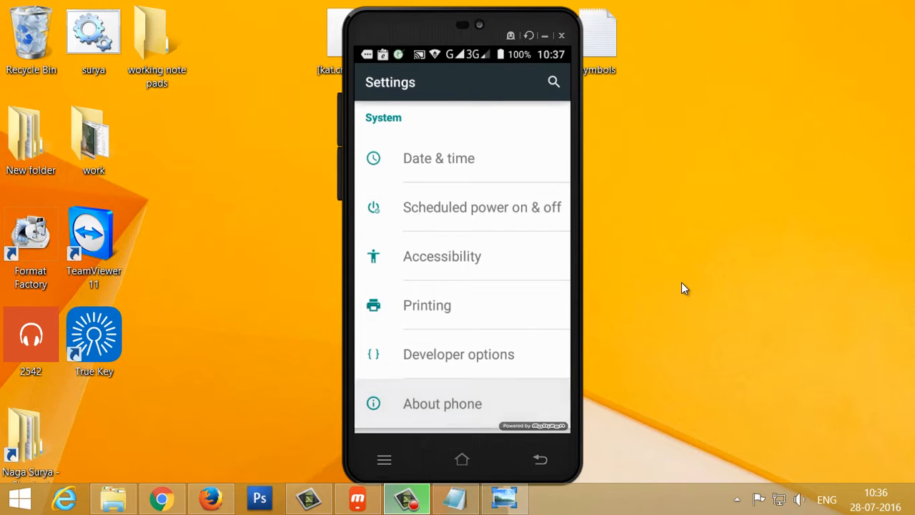
{"action": "left_click", "coordinate": [442, 404]}
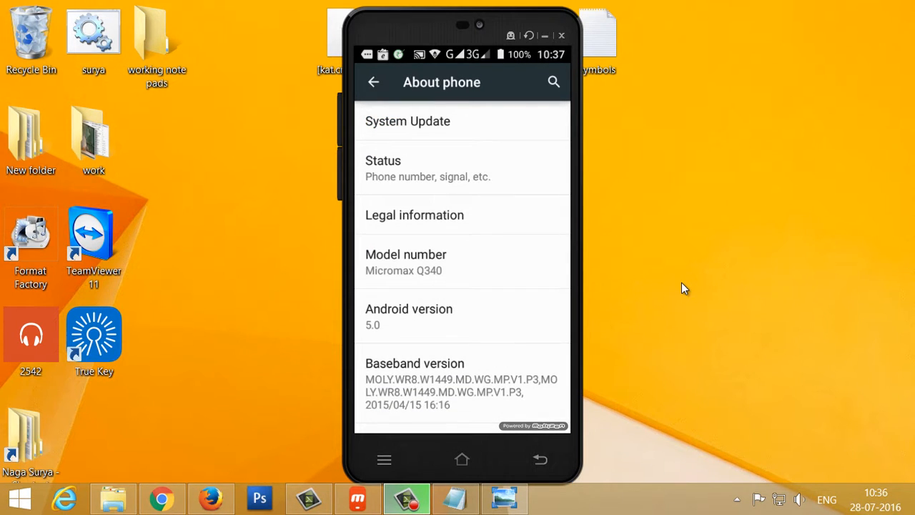
{"action": "left_click", "coordinate": [409, 316]}
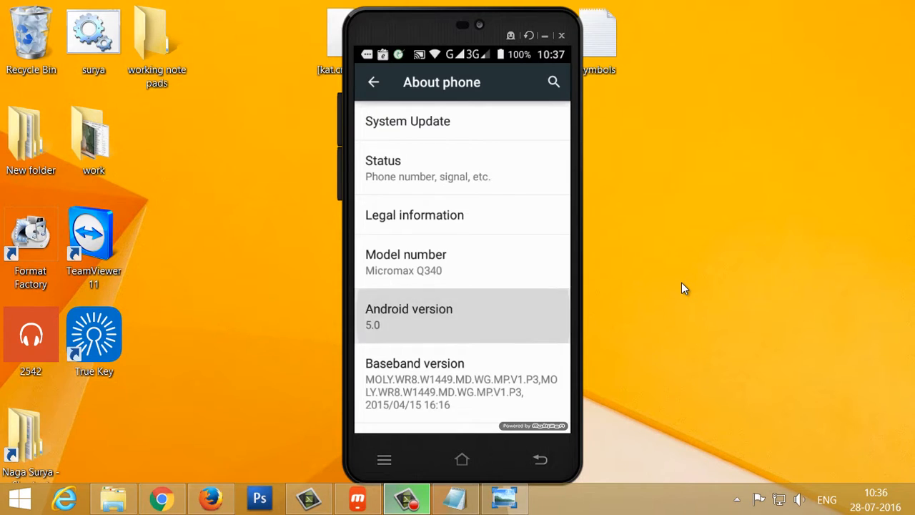
Step: Tap Android version again to launch the full-screen Lollipop easter egg animation
{"action": "left_click", "coordinate": [540, 460]}
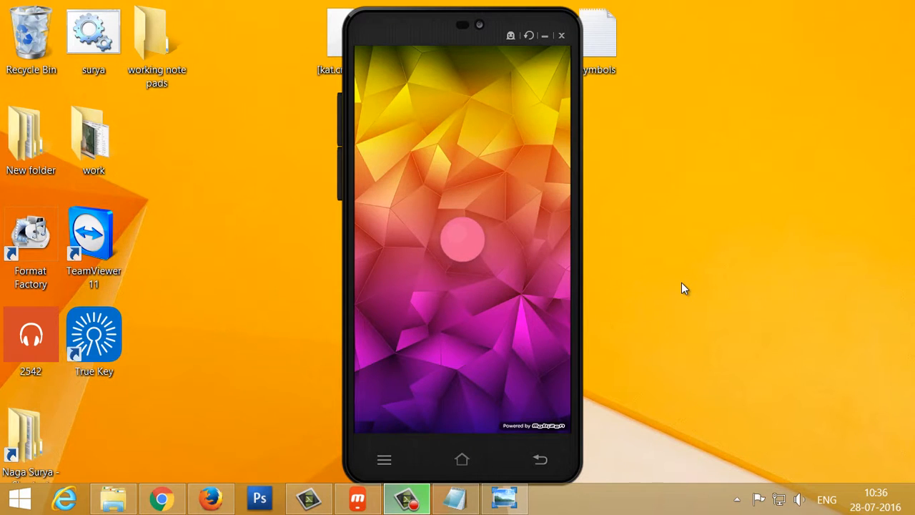
{"action": "mouse_move", "coordinate": [461, 242]}
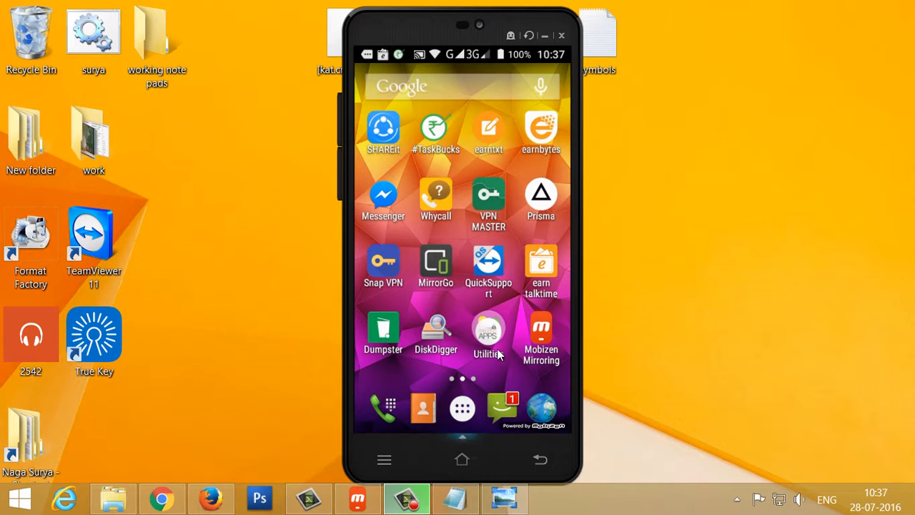
{"action": "left_click", "coordinate": [456, 498]}
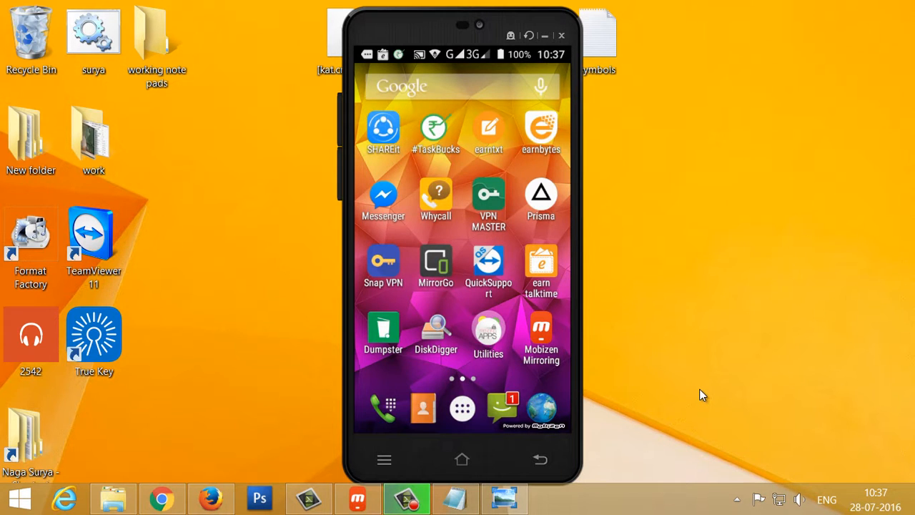
{"action": "mouse_move", "coordinate": [708, 402]}
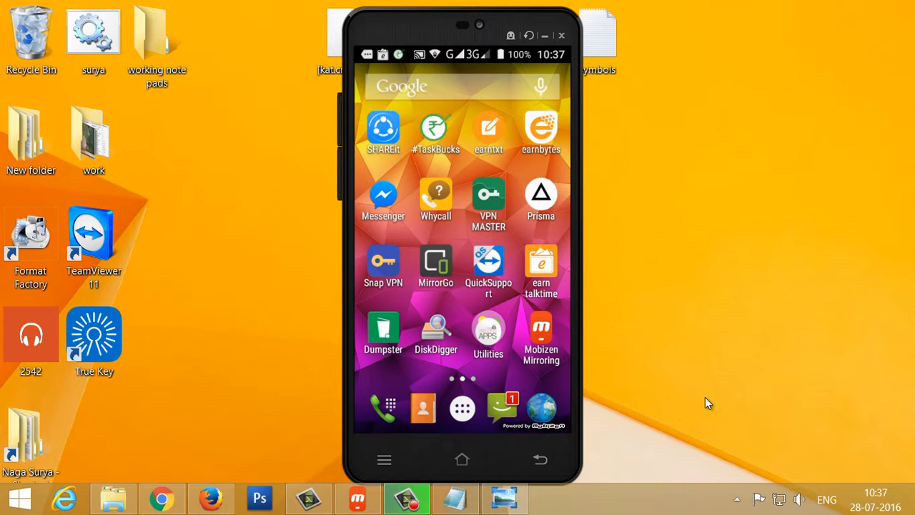
{"action": "mouse_move", "coordinate": [810, 344]}
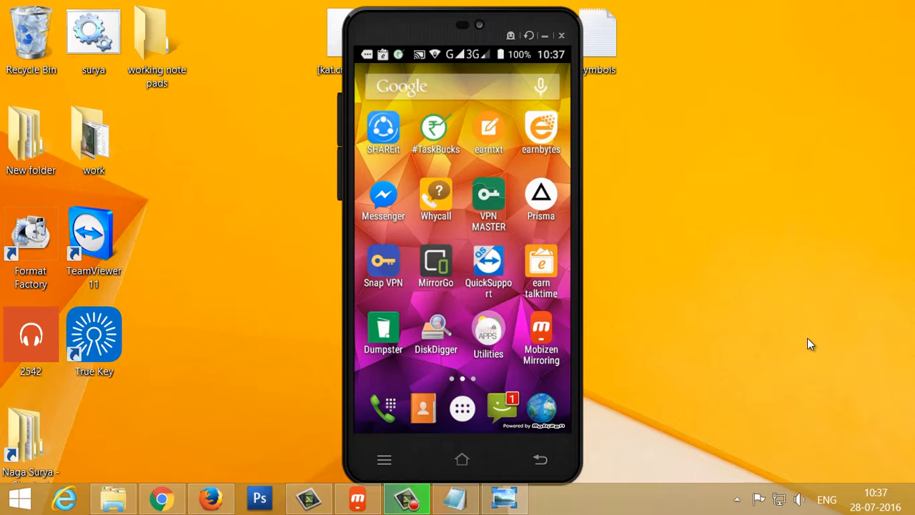